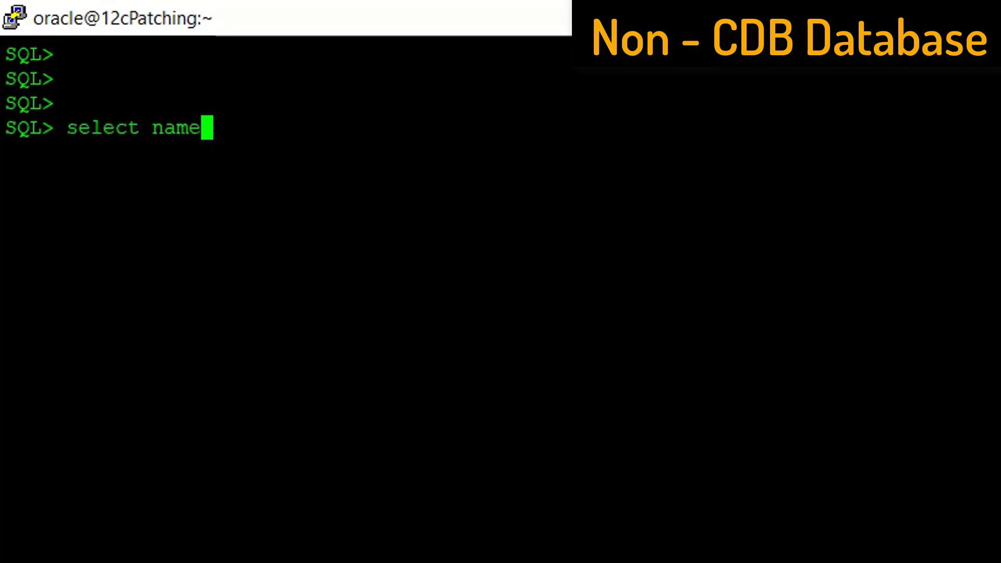
text(from v$data)
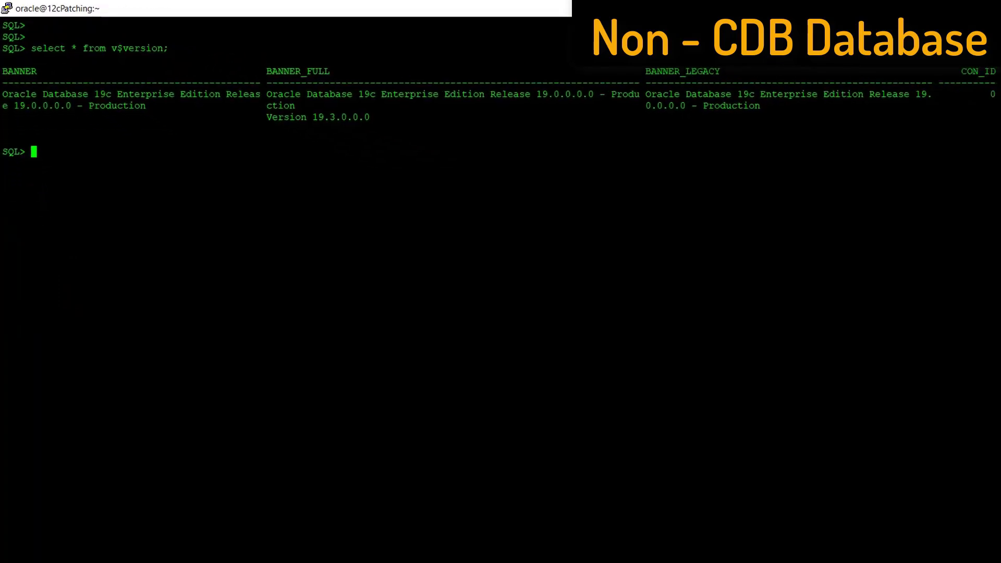
text(d)
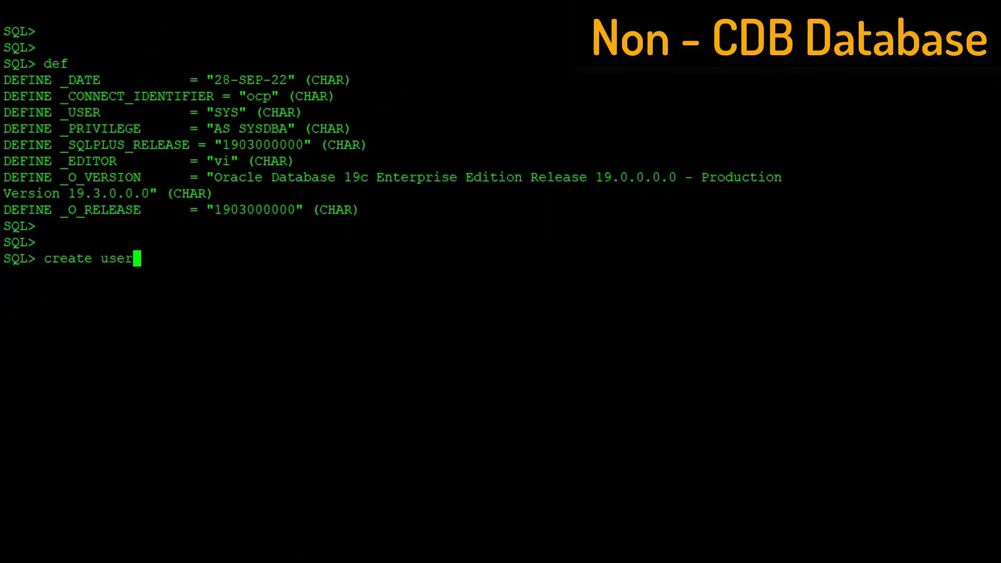
text(shripal ident)
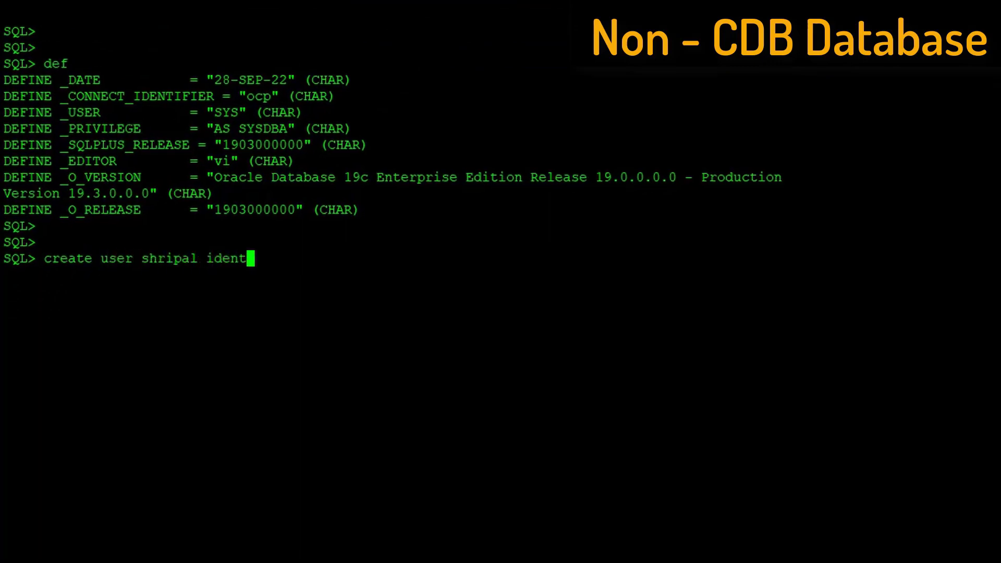
text(ified by shripal account unlo)
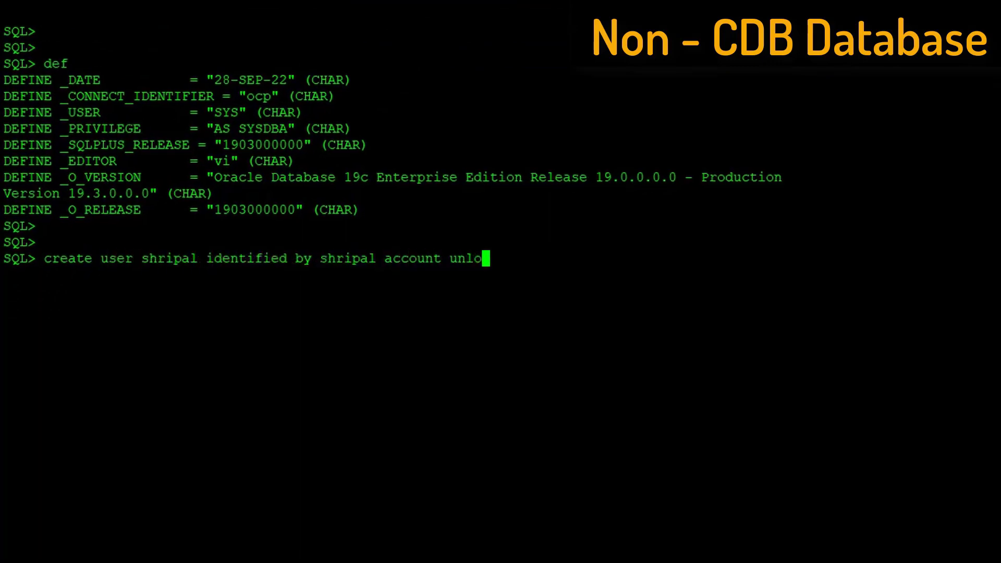
key(Return)
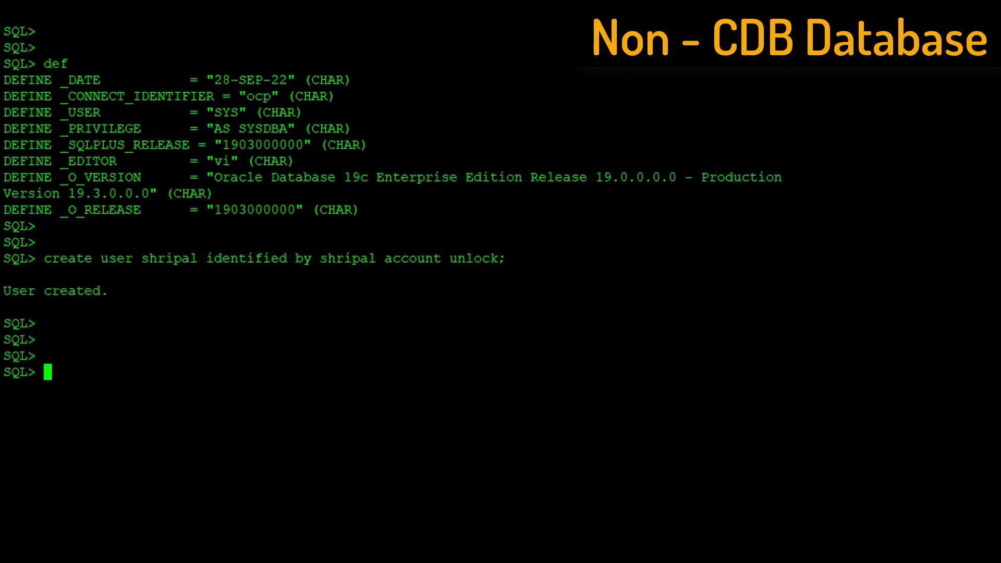
Step: Create table shripal.test with an id number and name varchar2(10) column
text(create table)
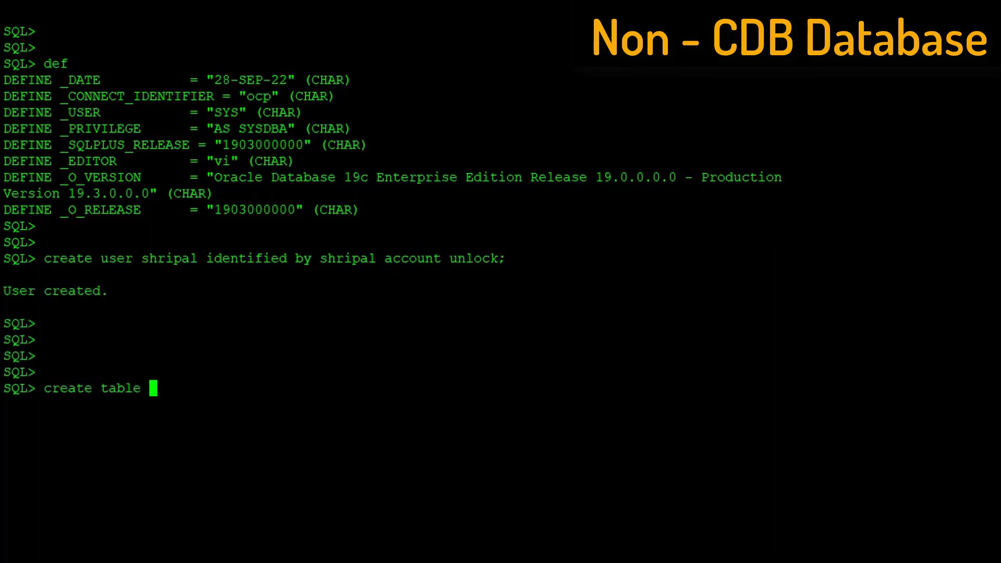
text(shripal.test(id number,name varchar2(10));)
text(insert into shripal.test values(1,'SHRI');)
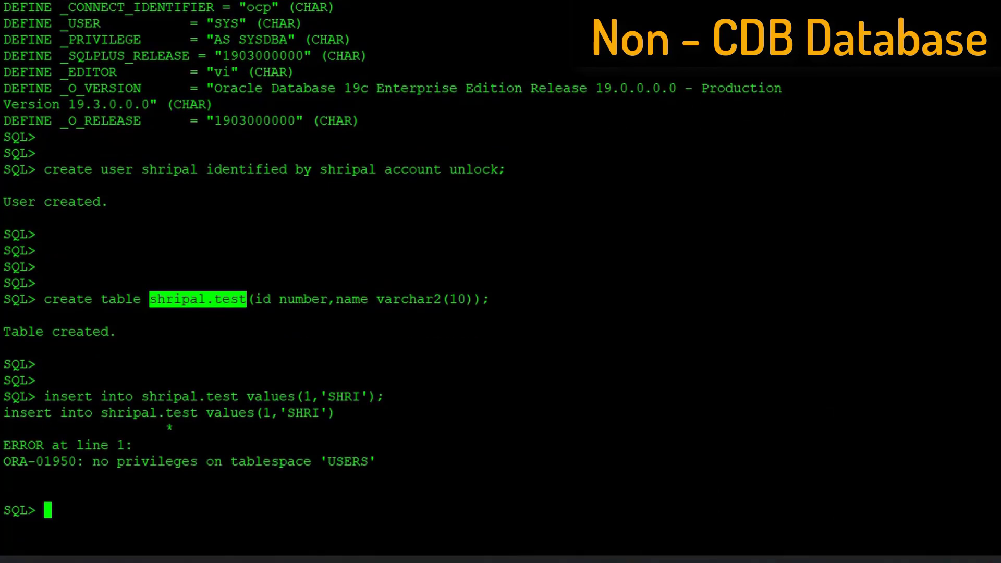
key(Return)
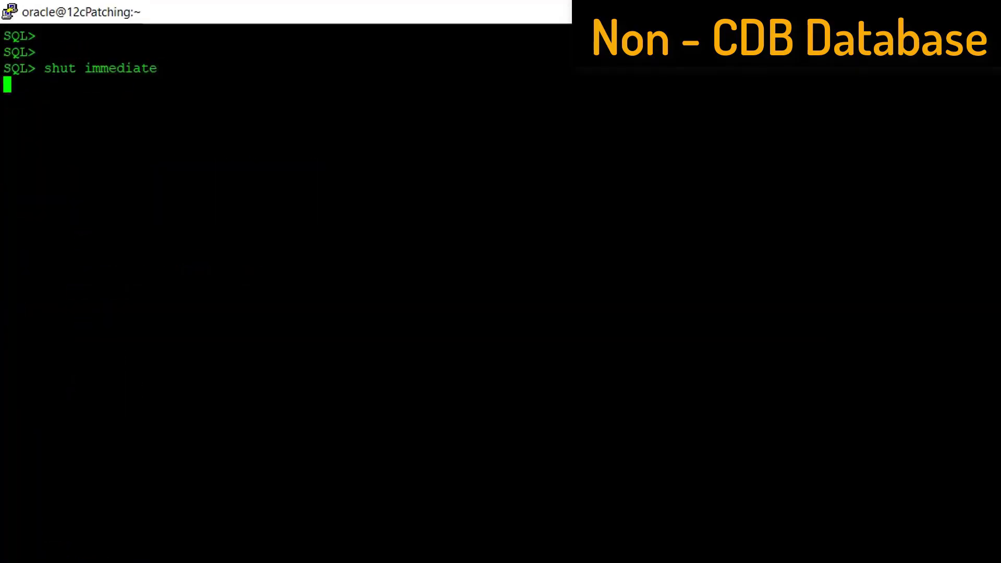
Step: Shut down immediately and restart the database with STARTUP MOUNT EXCLUSIVE
key(Return)
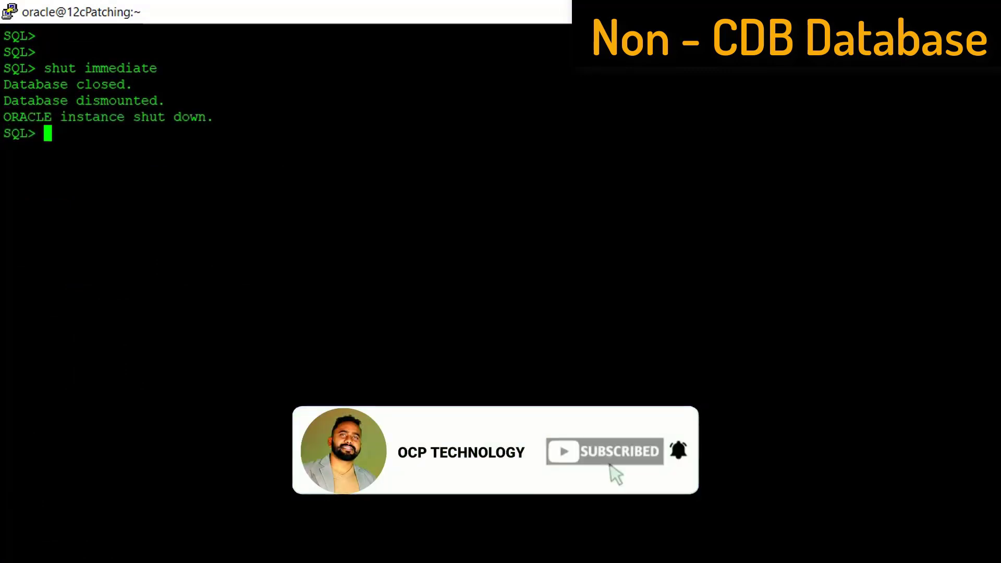
text(startup mount exclusive)
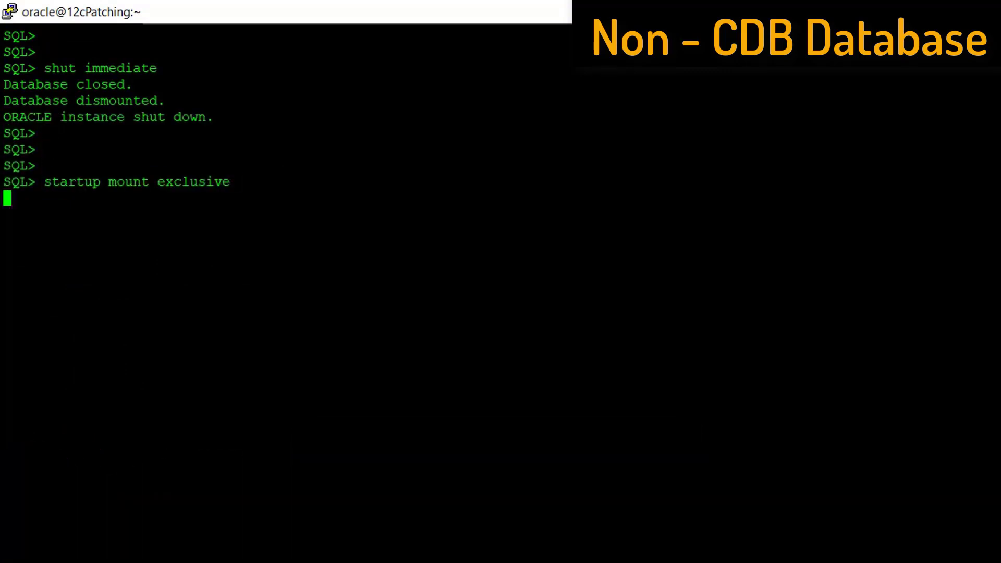
key(Return)
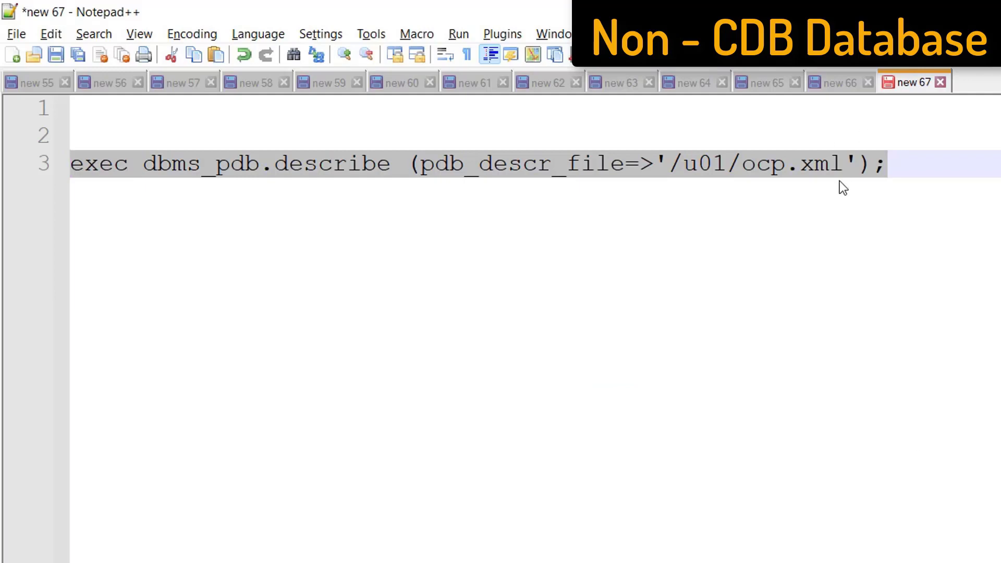
Step: Select the exec dbms_pdb.describe line writing to /u01/ocp.xml in Notepad++
double_click(764, 164)
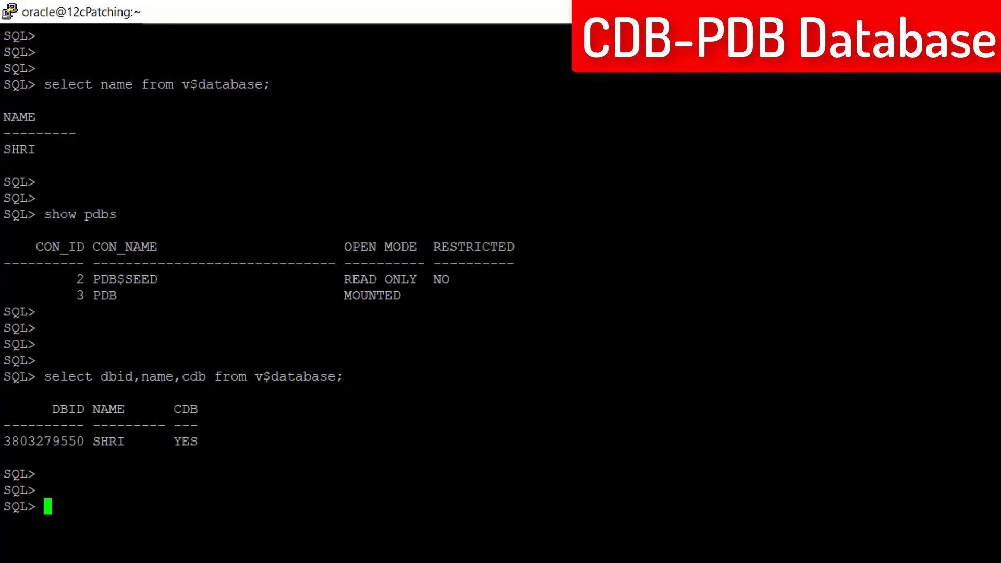
Step: Query pdb_id, dbid, pdb_name and status from cdb_pdbs
text(select pdb_id,dbid,pdb_name,status from cdb_pdbs;)
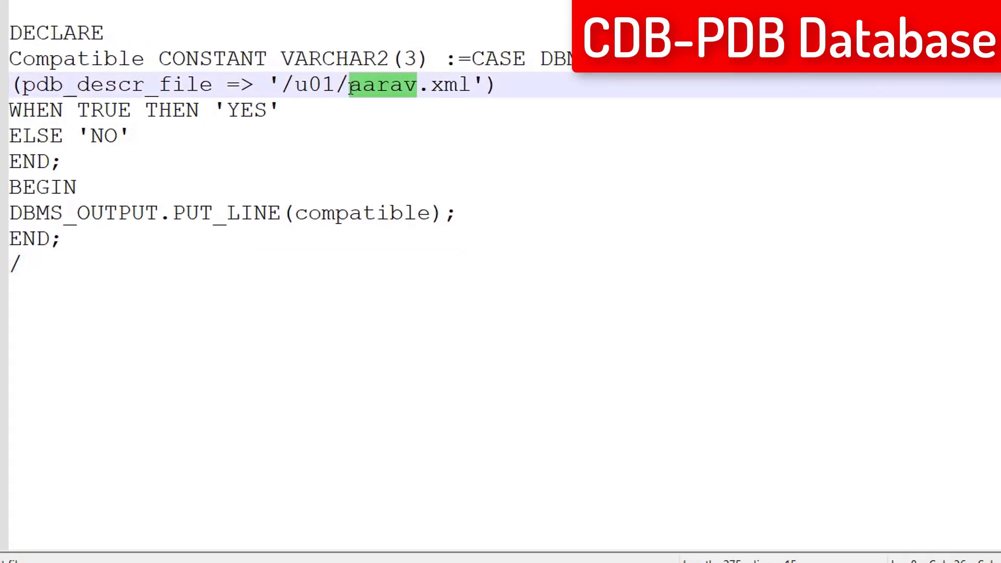
Step: Replace aarav with ocp in the XML path and AARAV with OCP in the WHERE clause
text(ocp)
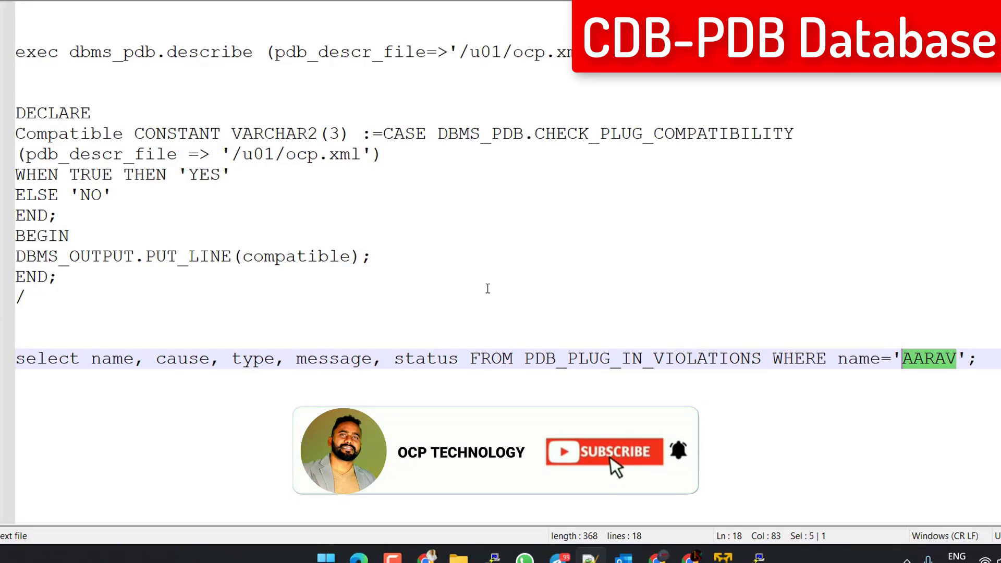
text(OCP)
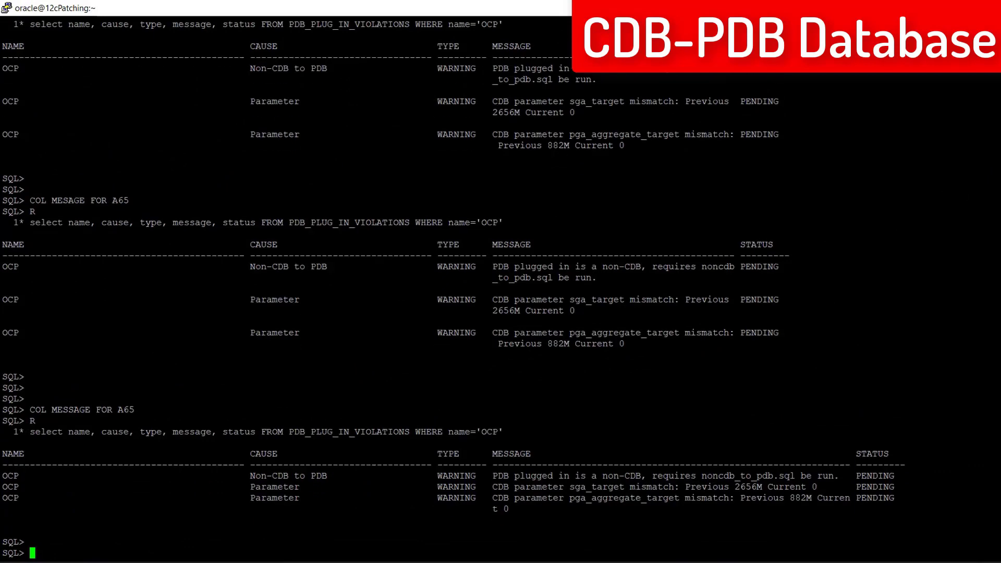
Step: Scroll through the OCP plug-in violations showing three pending warnings
scroll(down, 3)
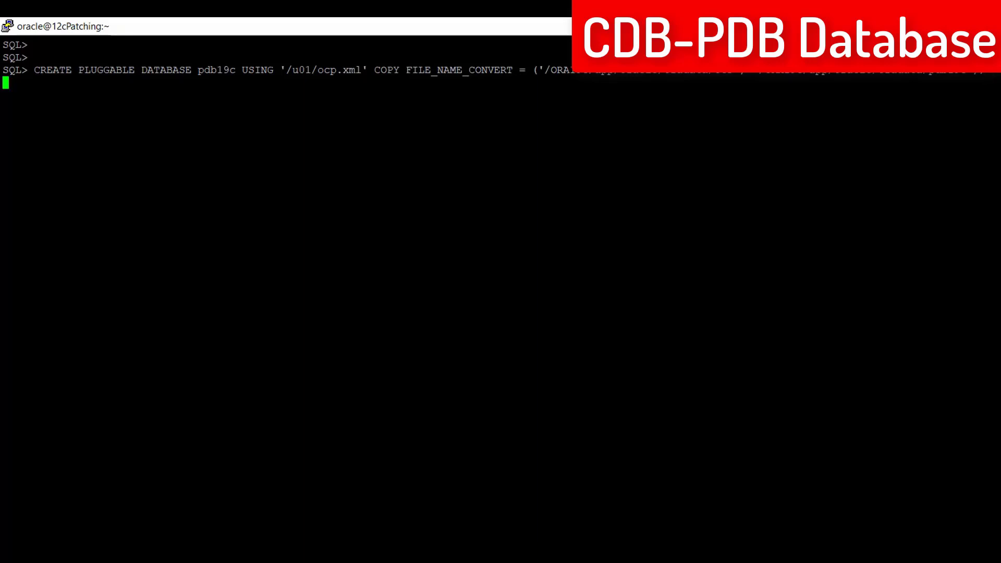
Step: Create pluggable database pdb19c from /u01/ocp.xml with COPY, then run SHOW PDBS
key(Return)
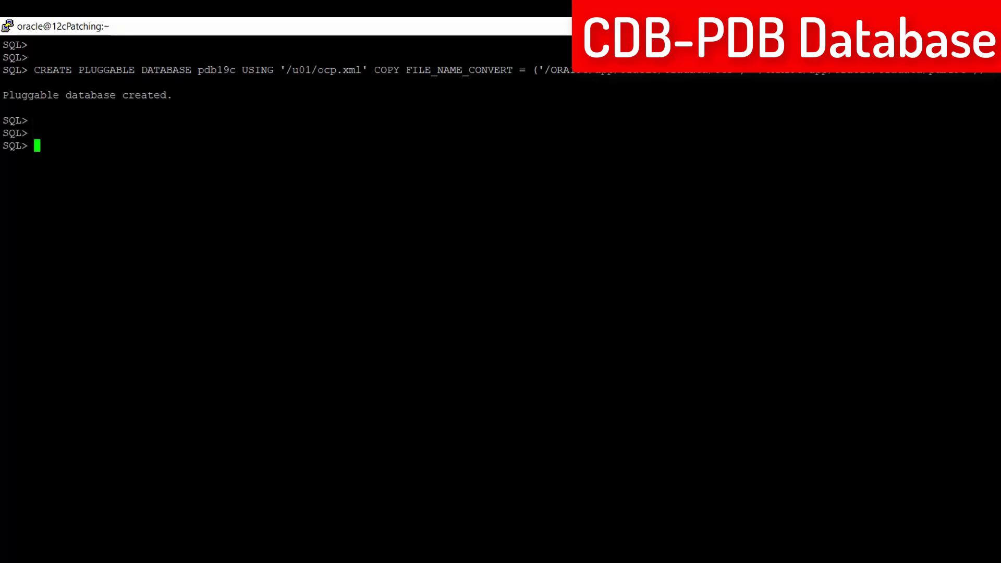
text(show pdbs)
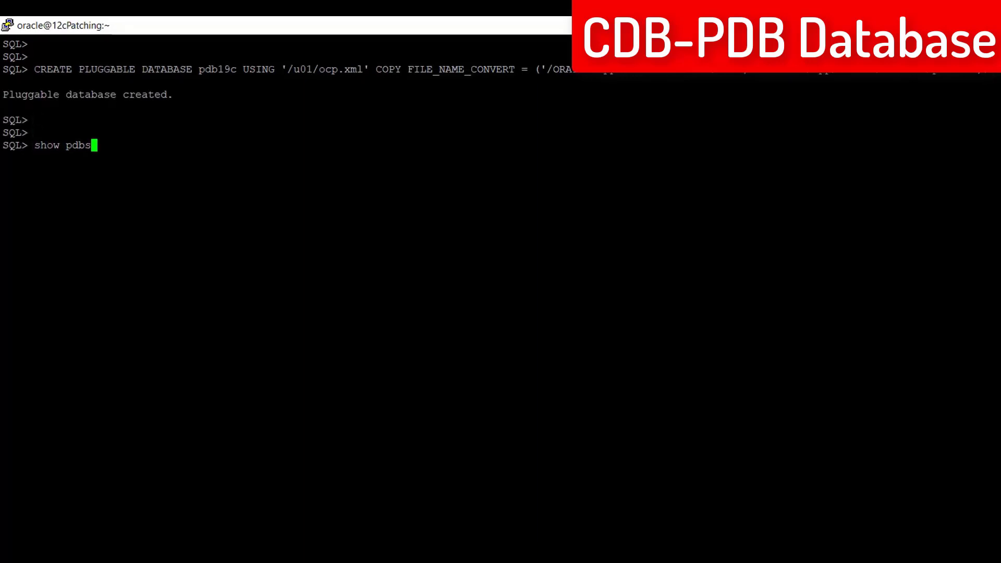
key(Return)
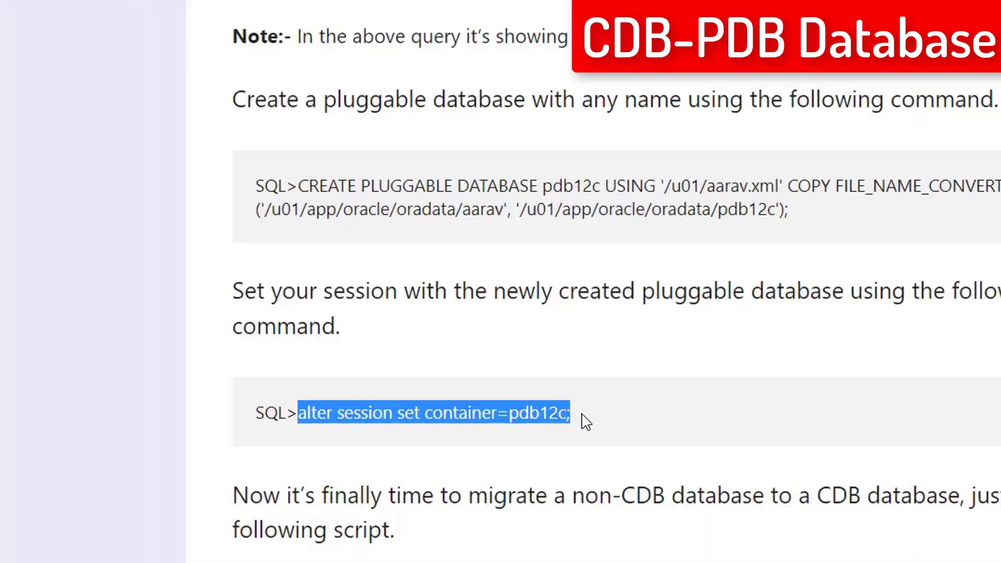
Step: Switch the session container to PDB19C and stage the noncdb_to_pdb.sql script call
click(300, 412)
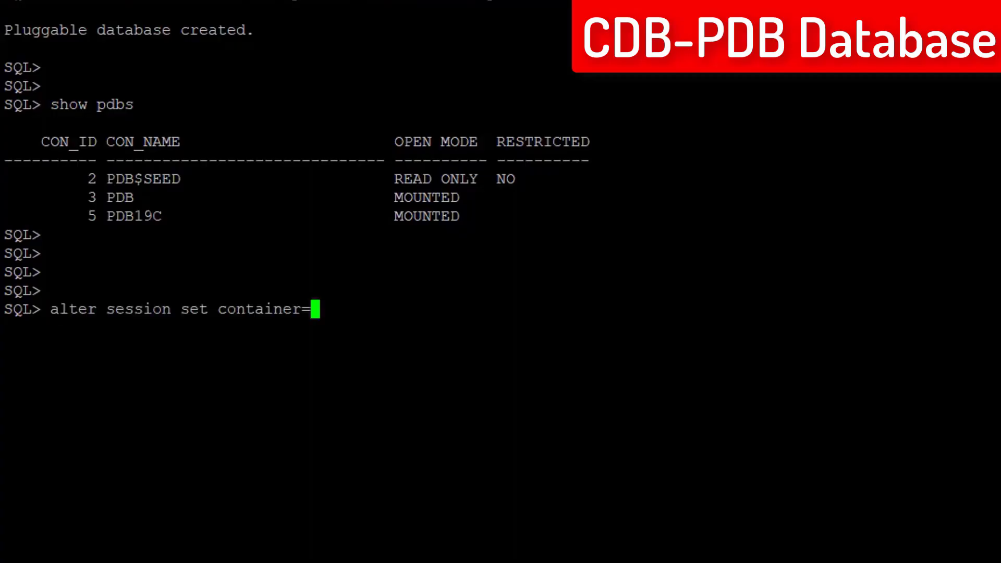
text(PDB19C)
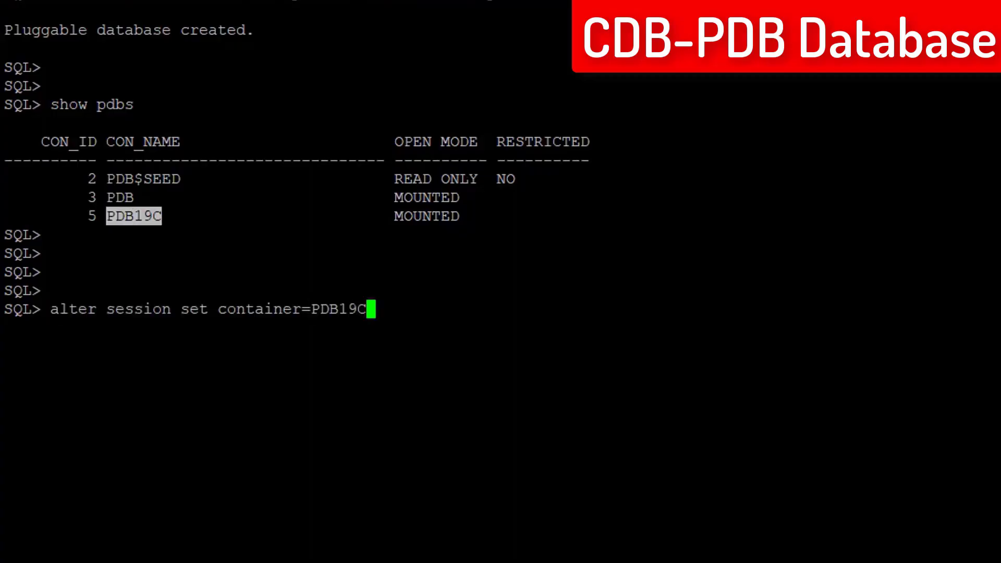
key(Return)
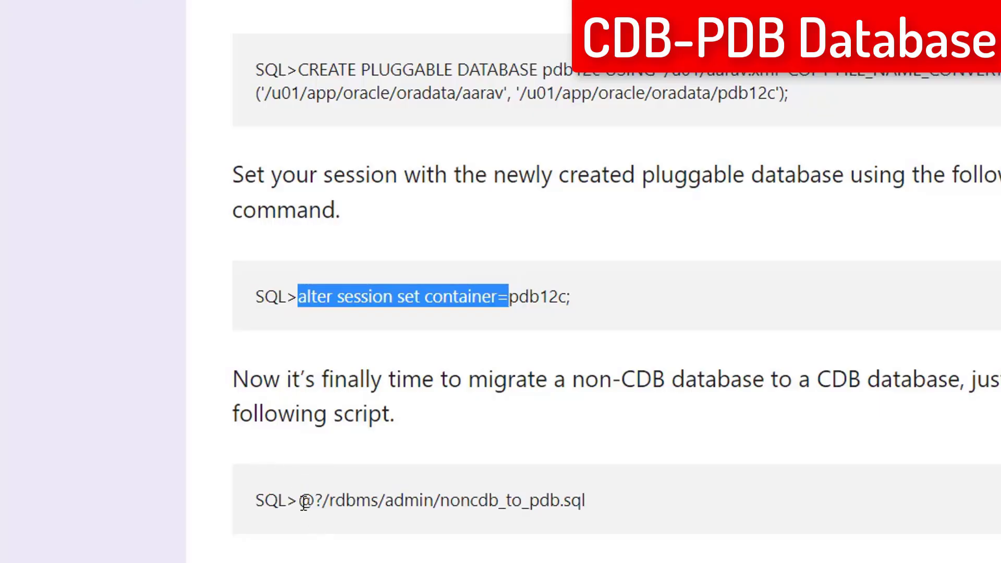
double_click(441, 501)
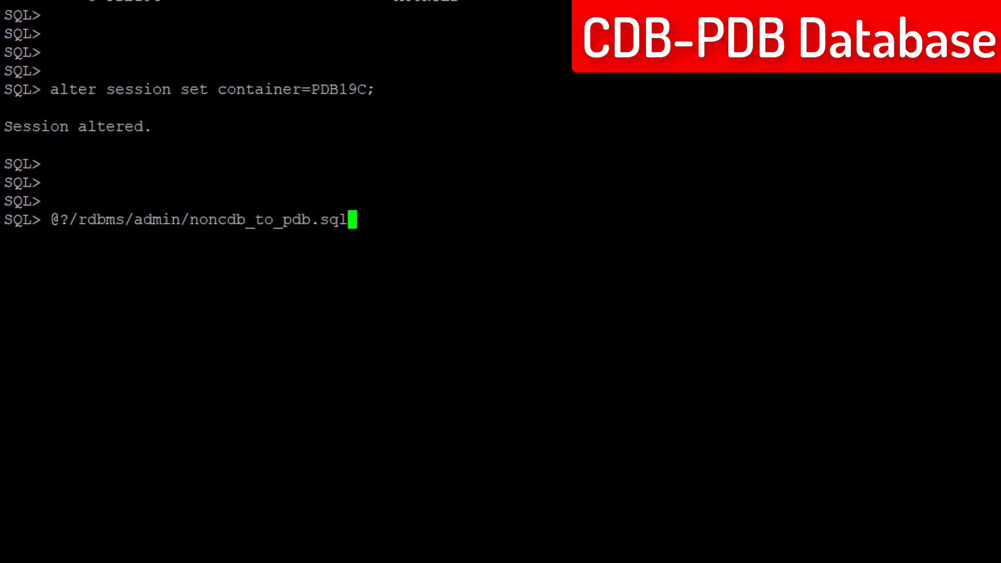
scroll(up, 3)
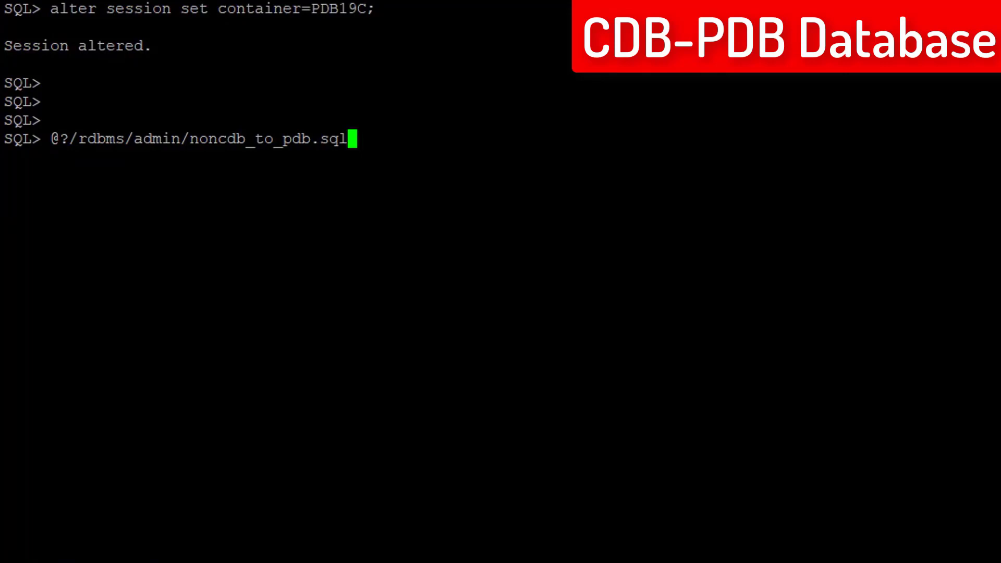
Step: Run noncdb_to_pdb.sql to completion, then start queries verifying PDB19C datafiles and open mode
key(Return)
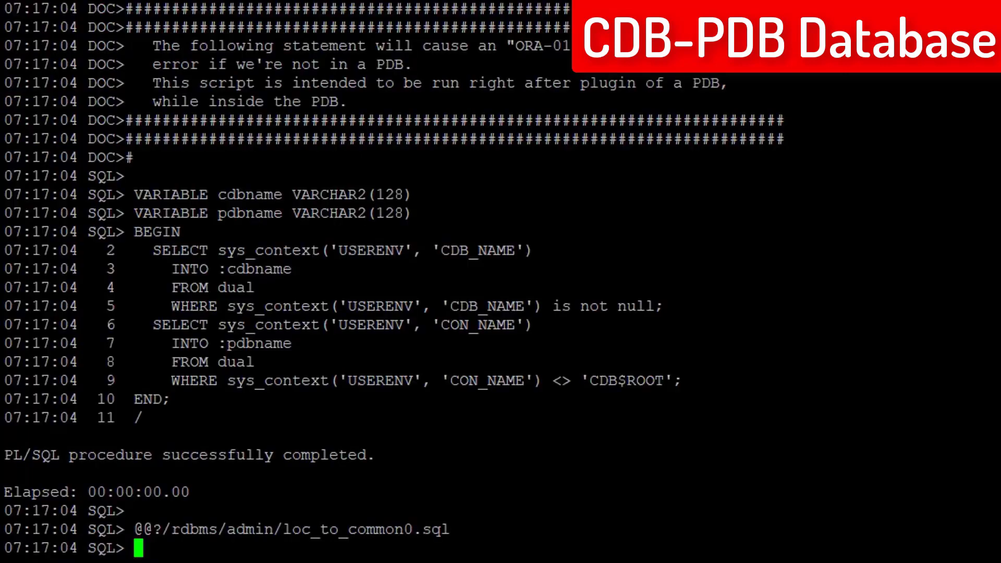
scroll(down, 3)
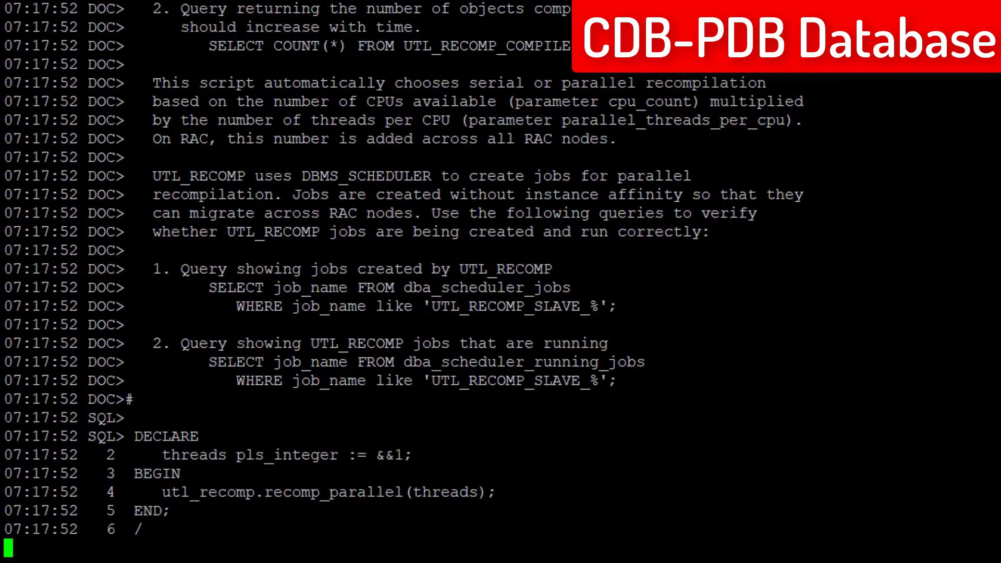
scroll(down, 3)
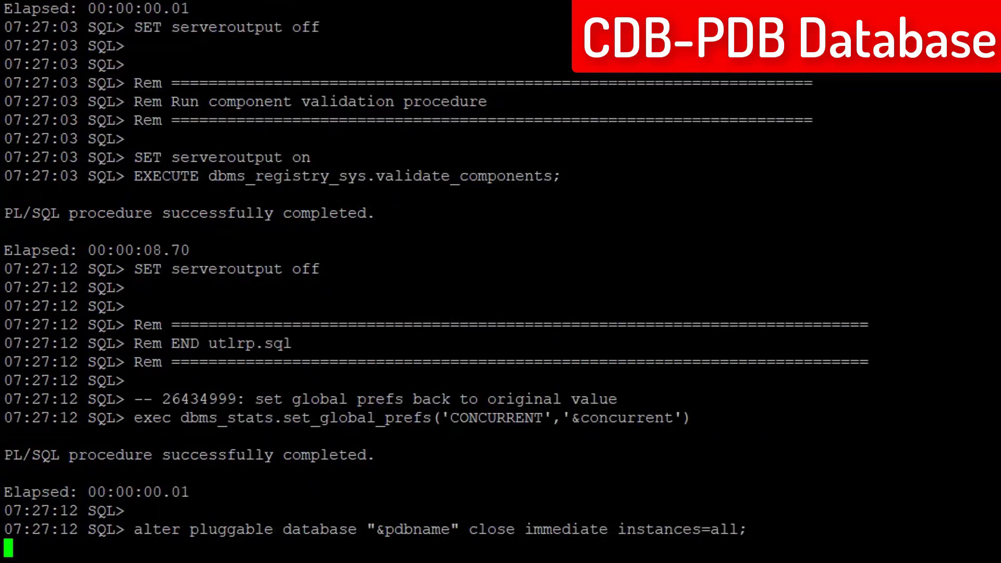
scroll(down, 3)
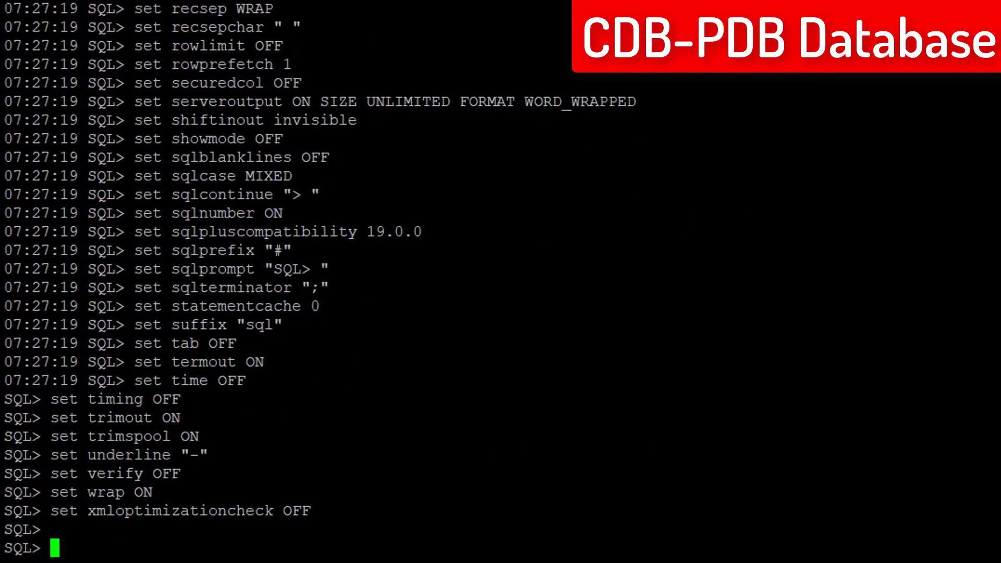
scroll(down, 3)
text(show pdb)
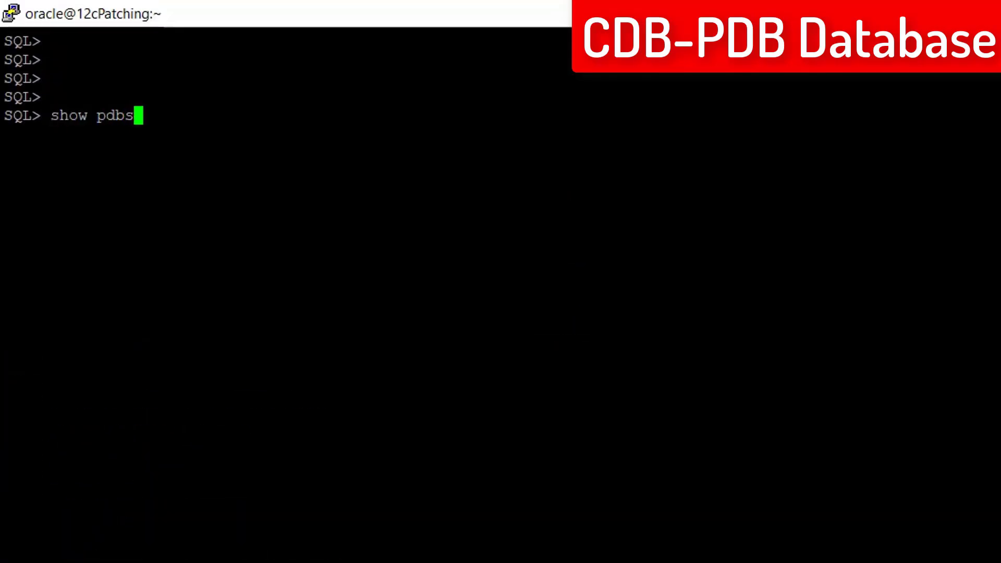
text(select name, open_mode FROM v$pdbs;)
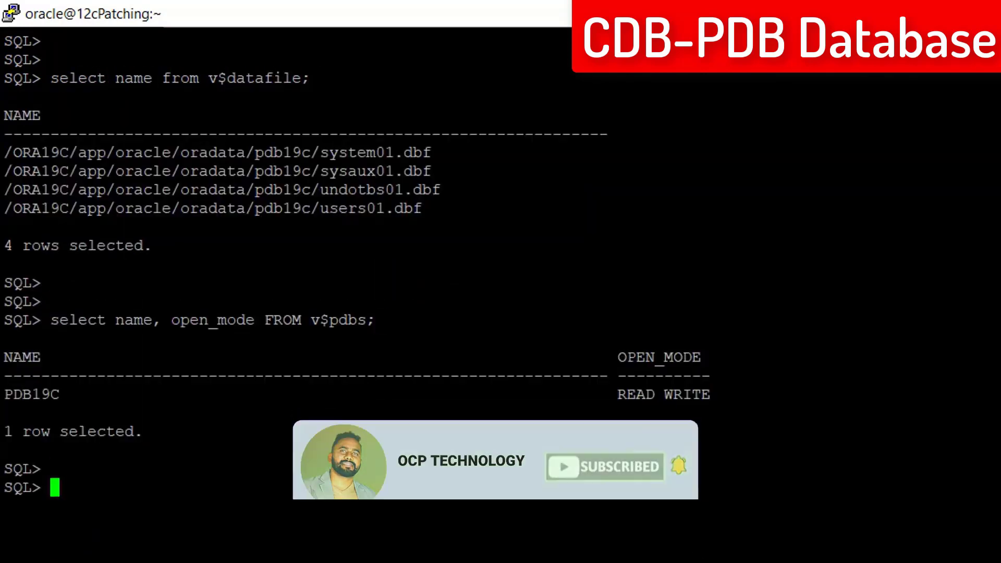
text(select user)
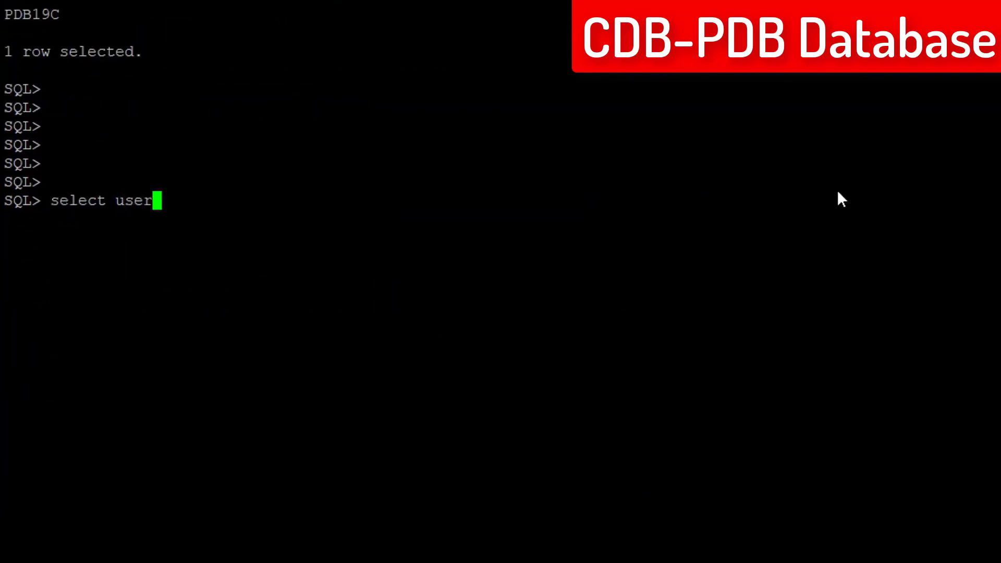
Step: List usernames from dba_users, then query SHRIPAL.test and confirm its five rows
text(name from dba_users;)
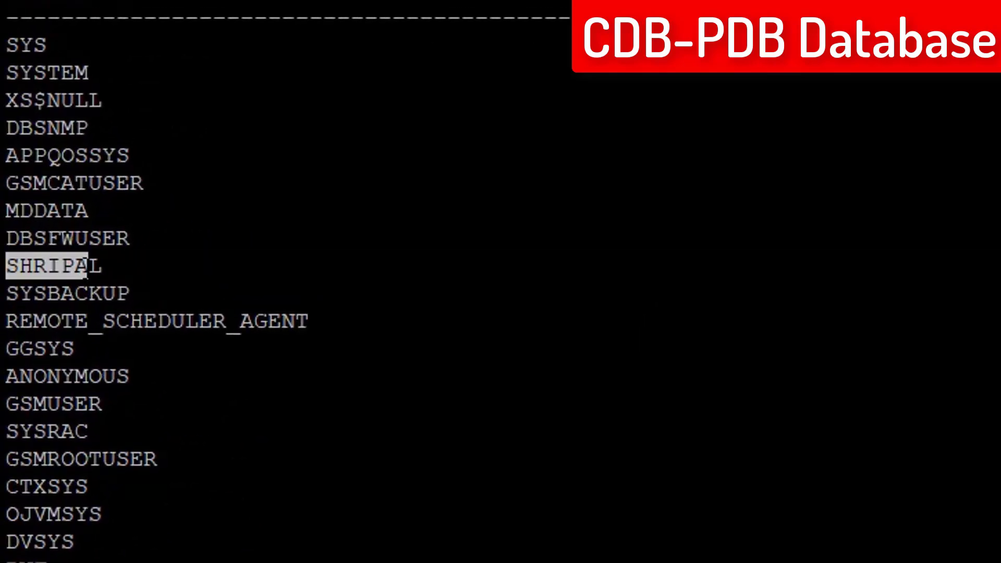
scroll(down, 3)
text(sel)
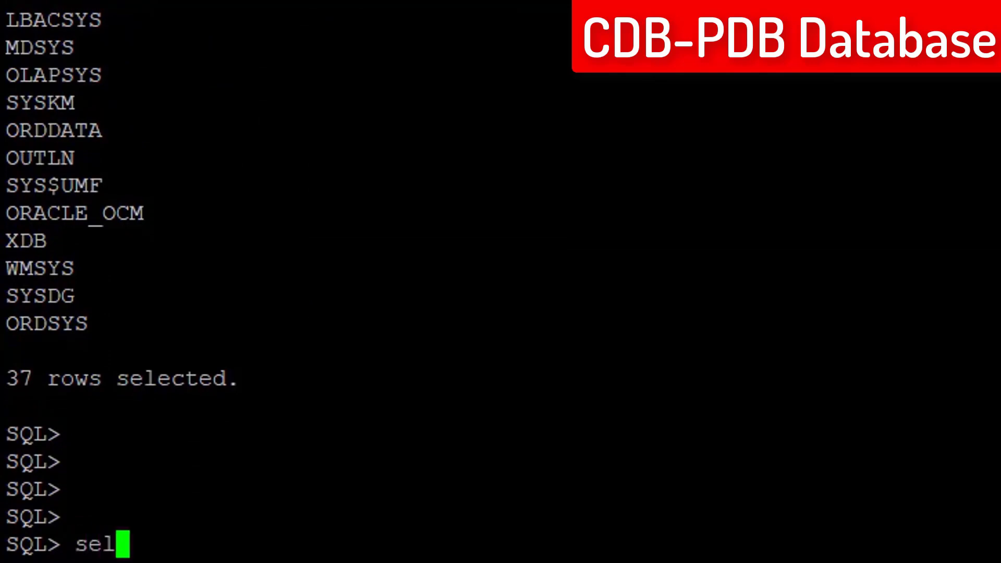
text(ect)
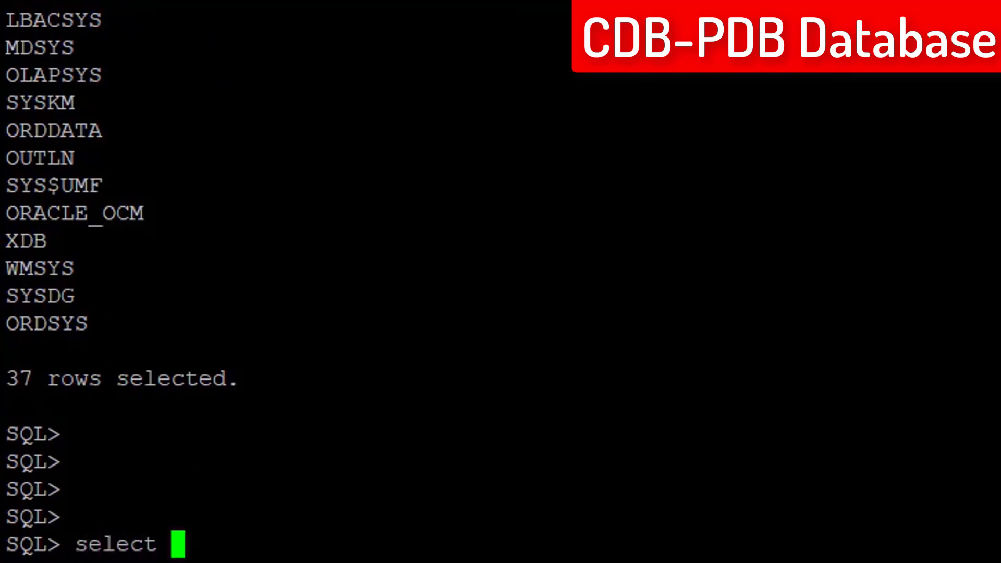
text(* from)
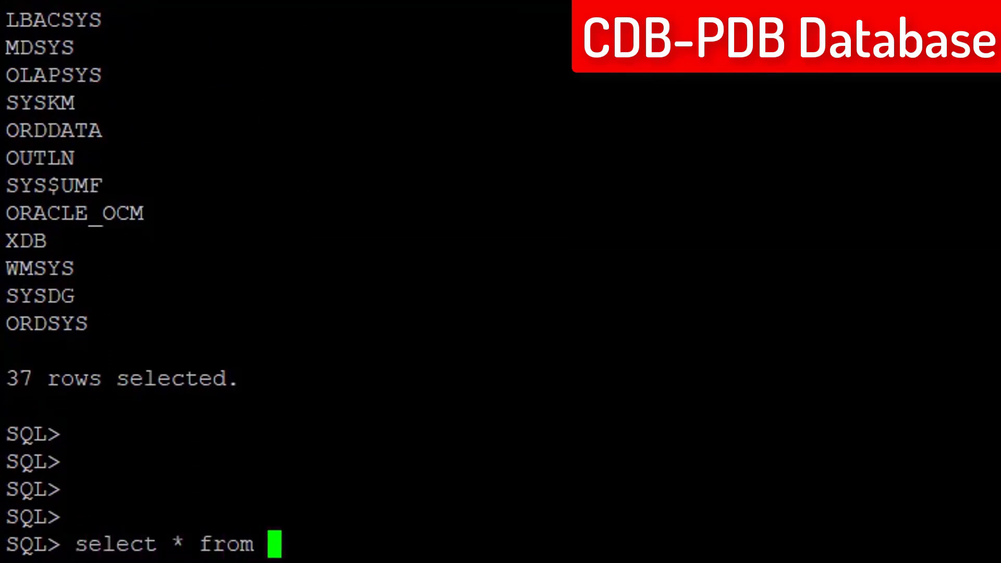
text(SHRIPAL)
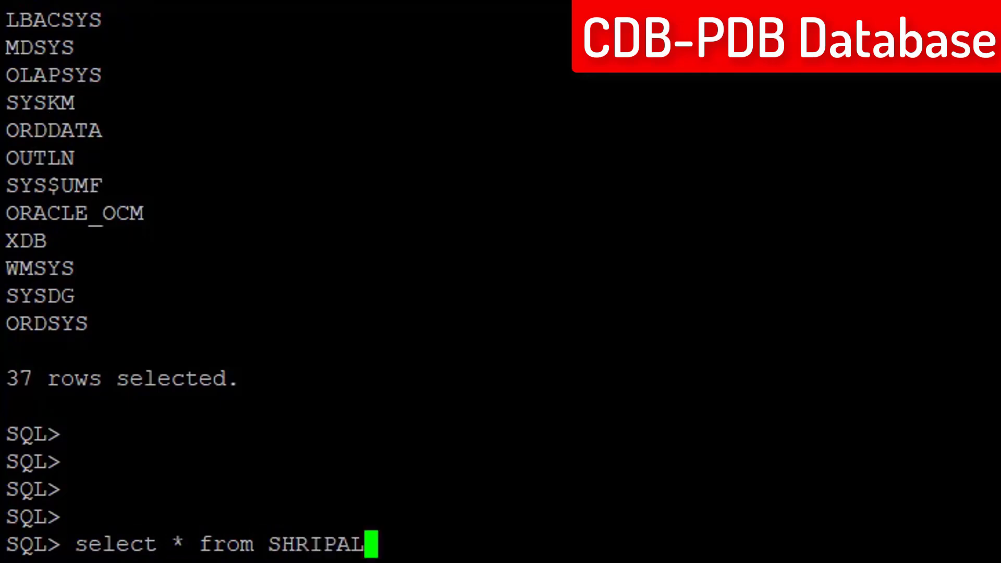
text(.)
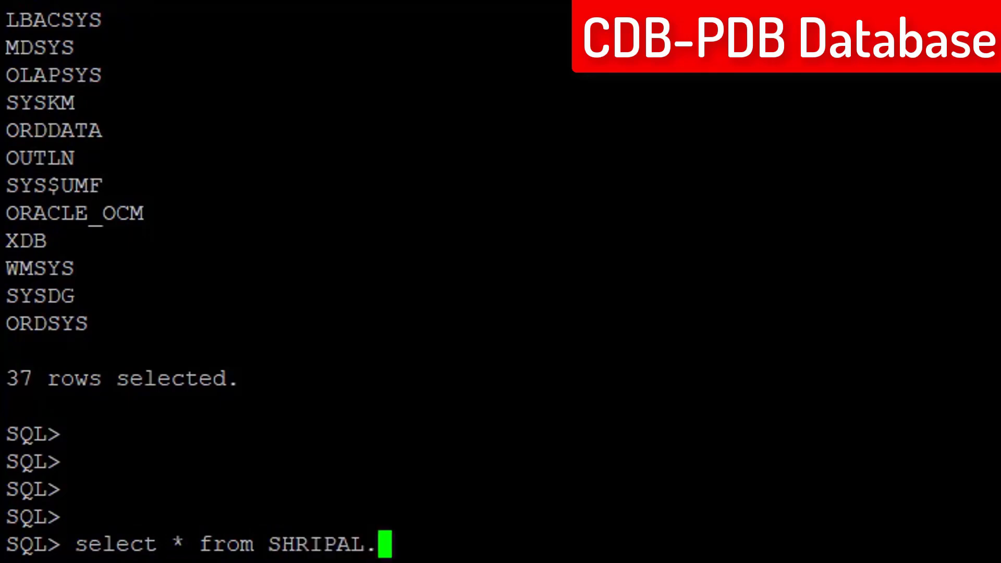
text(test;)
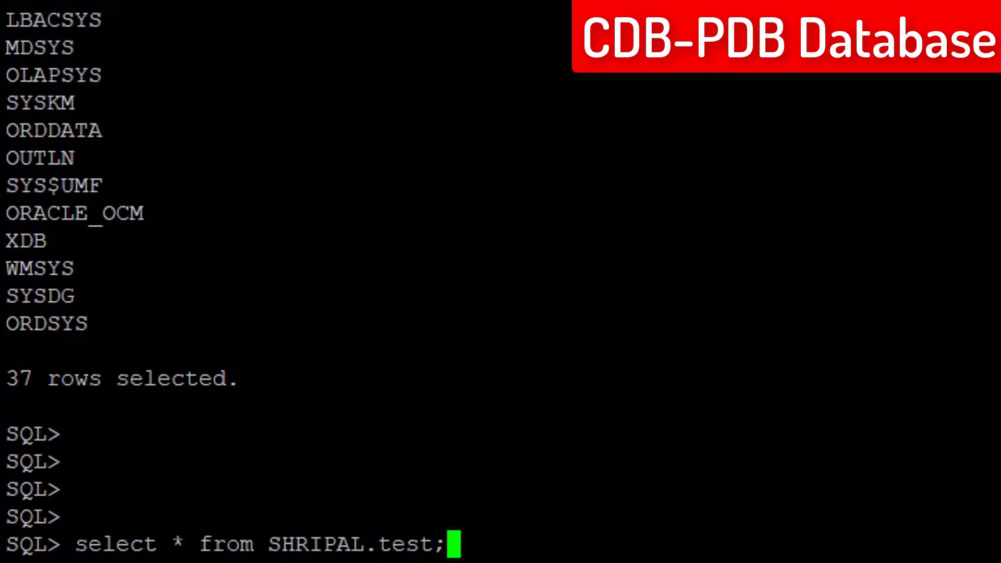
key(Return)
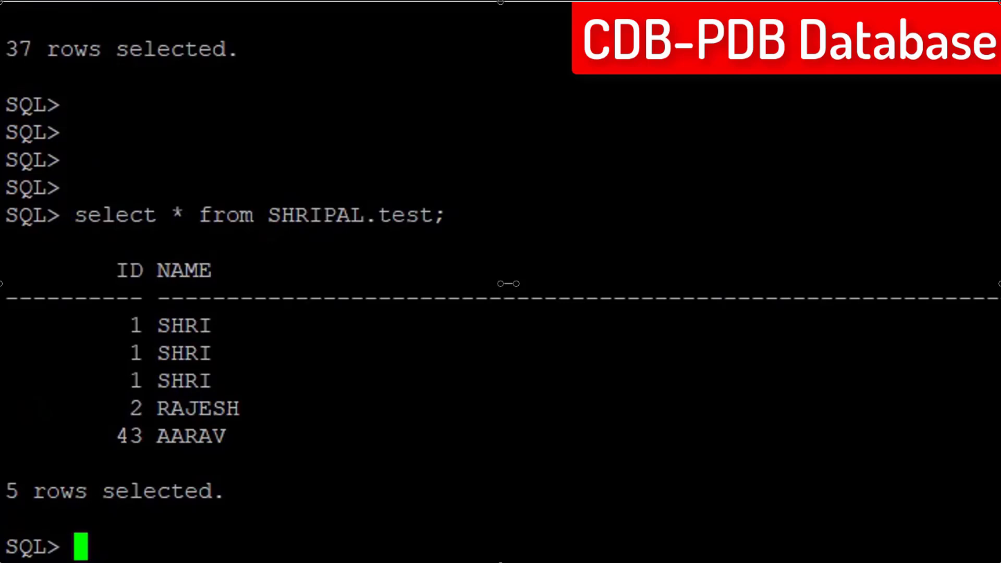
scroll(down, 3)
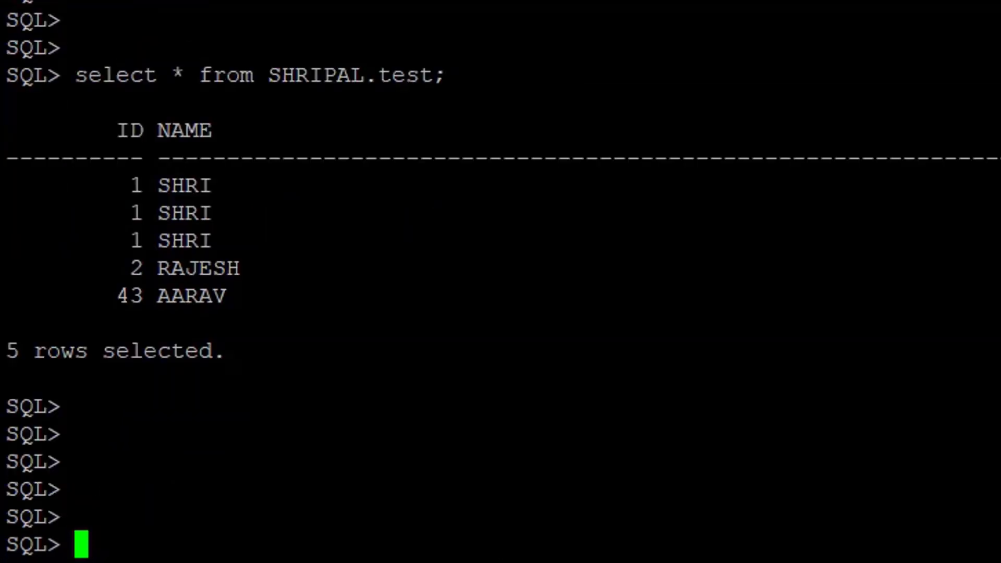